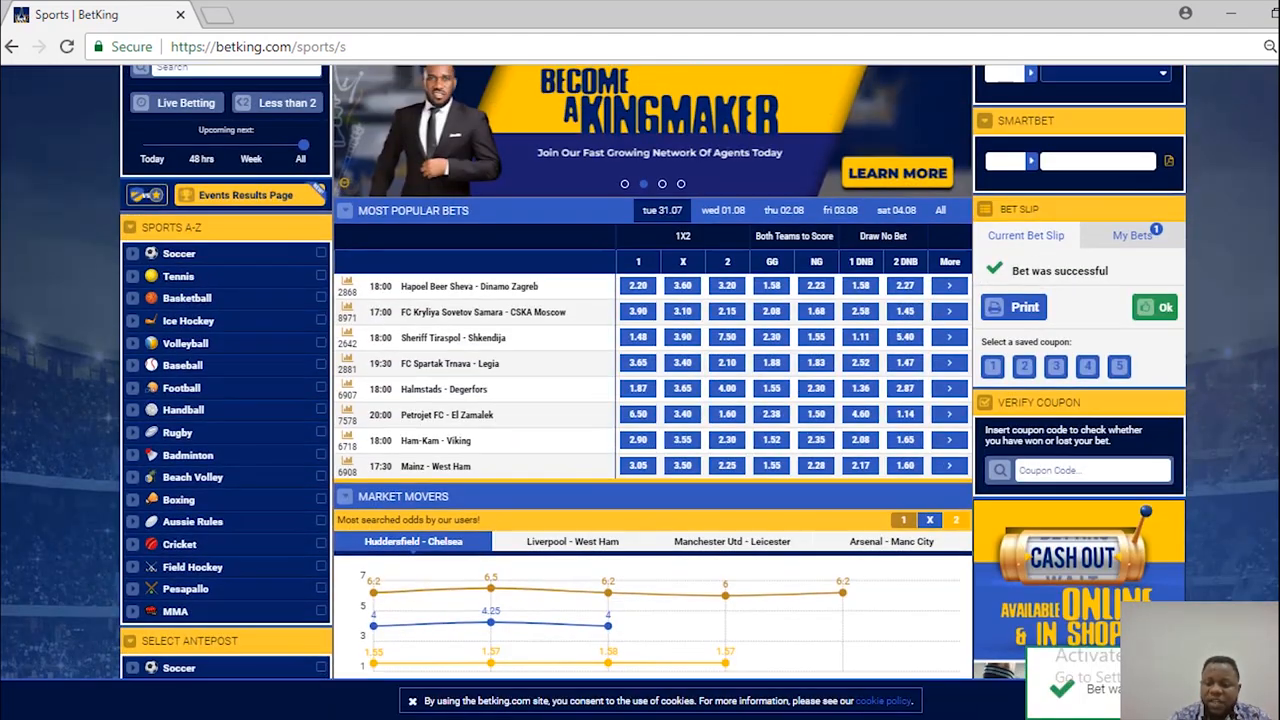
# Go to the agent Shop account area showing the Account Statement.
pyautogui.scroll(3)
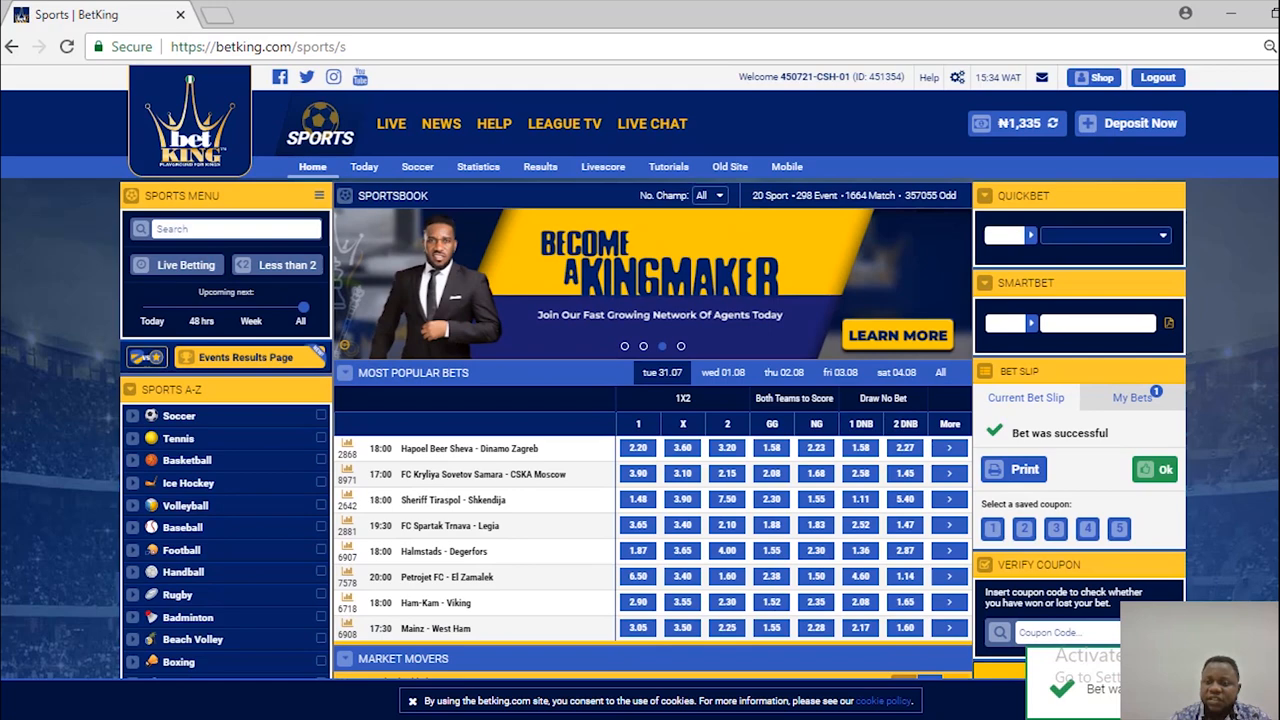
pyautogui.click(1092, 76)
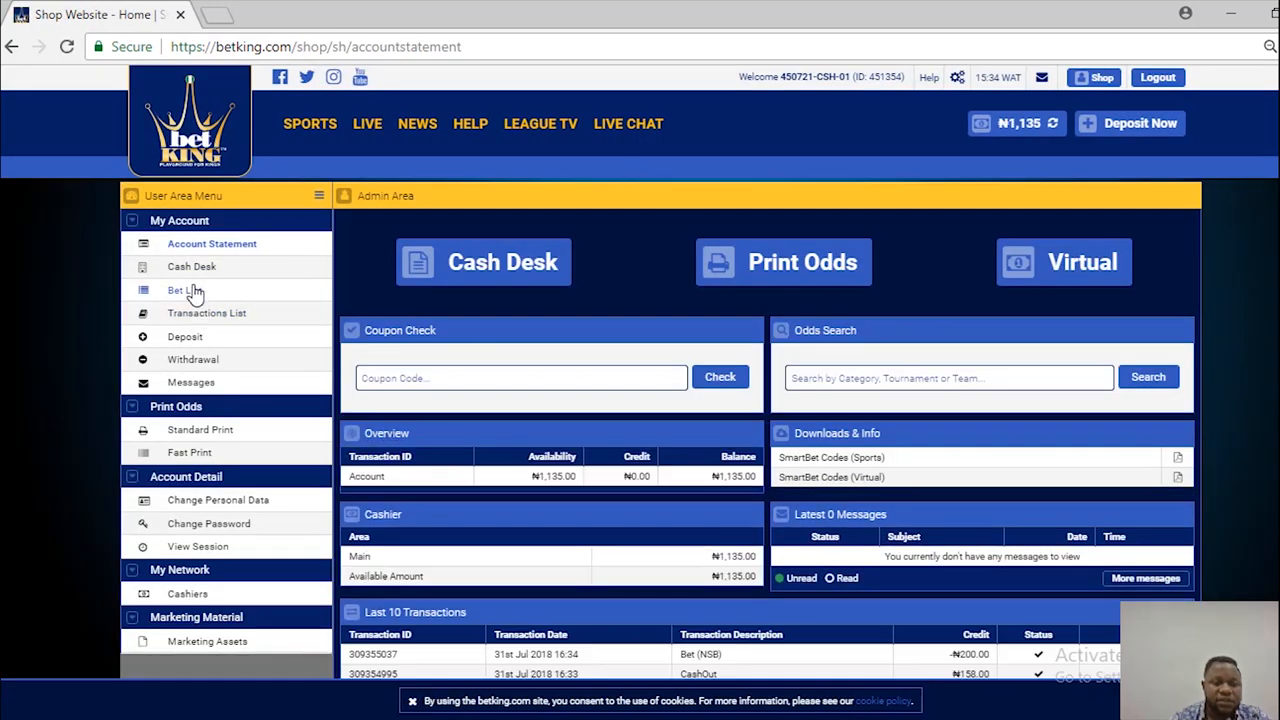
# View the newest running coupon's details from the Bet List.
pyautogui.click(184, 290)
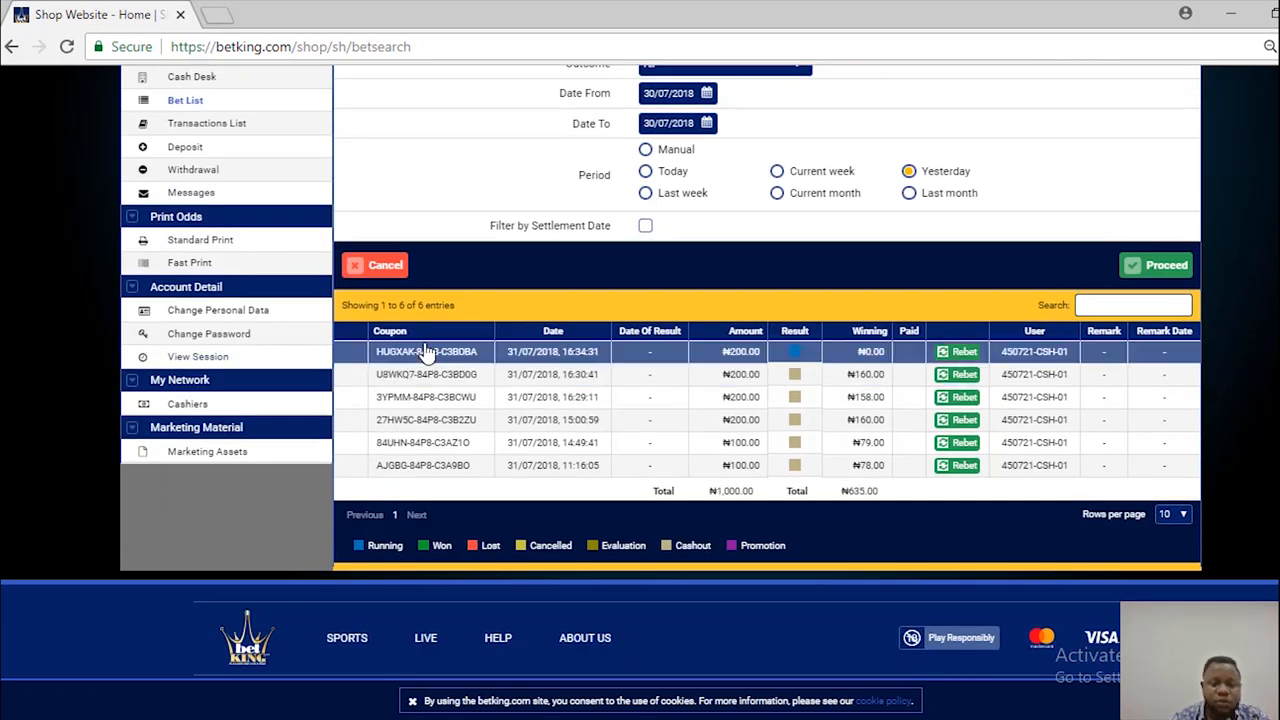
pyautogui.click(426, 352)
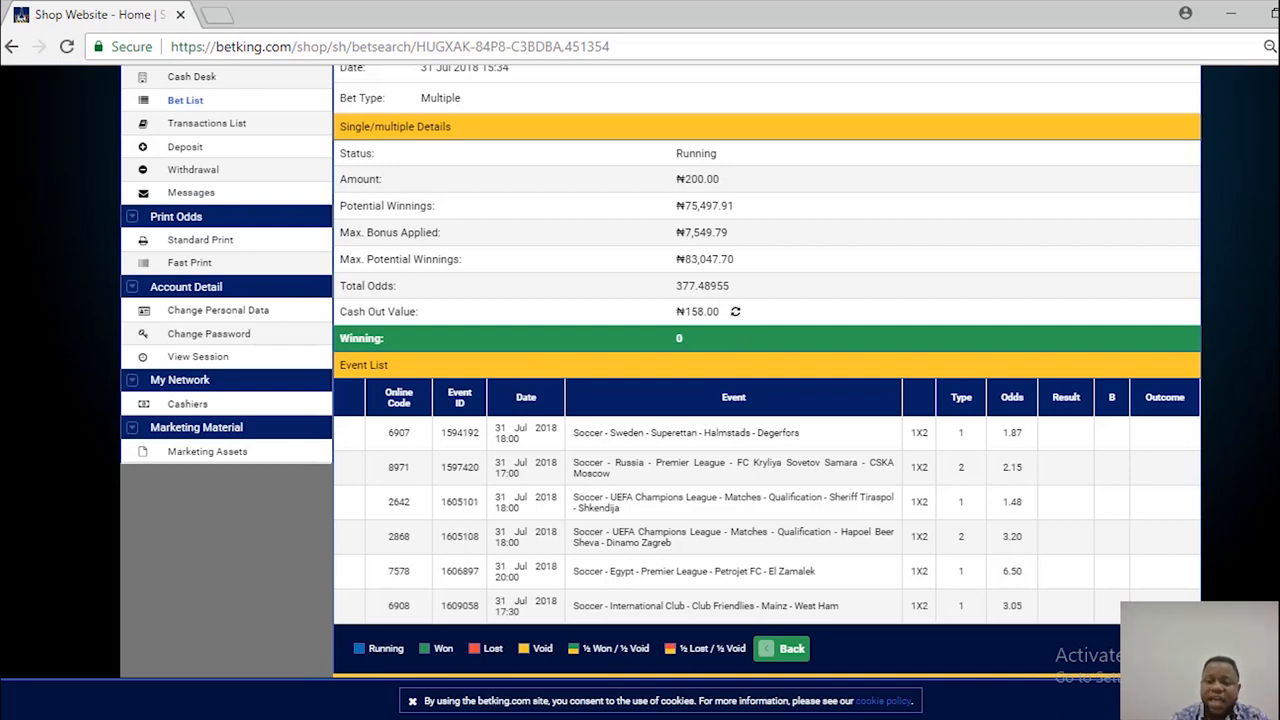
pyautogui.moveTo(796, 330)
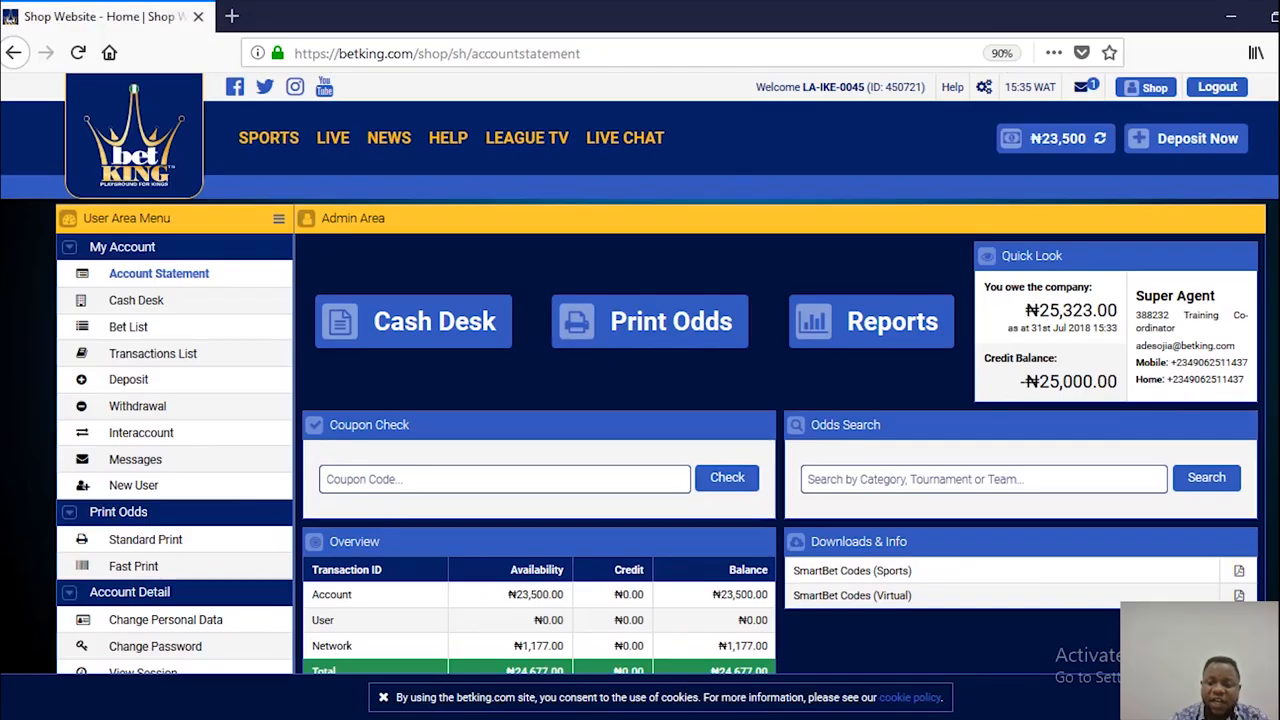
pyautogui.moveTo(128, 328)
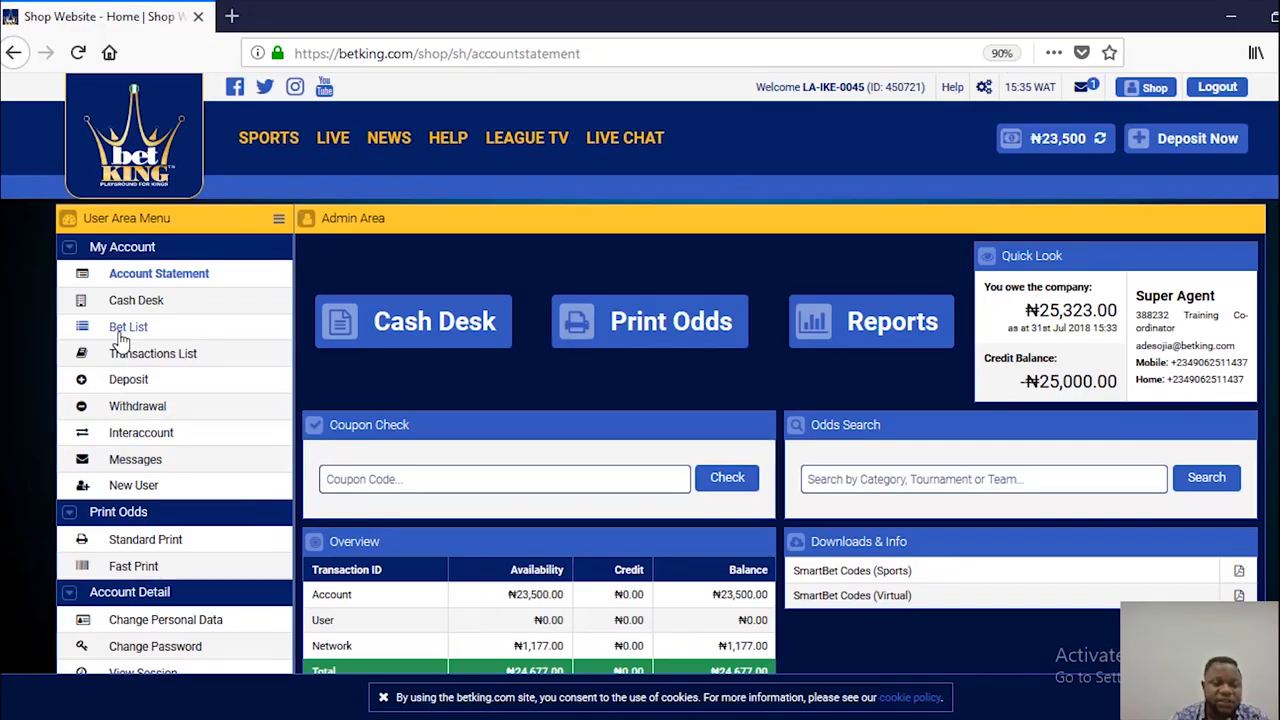
# Open coupon HUGXAK-84P8-C3BDBA from the Bet List, showing its ₦158.00 cash out value.
pyautogui.click(128, 326)
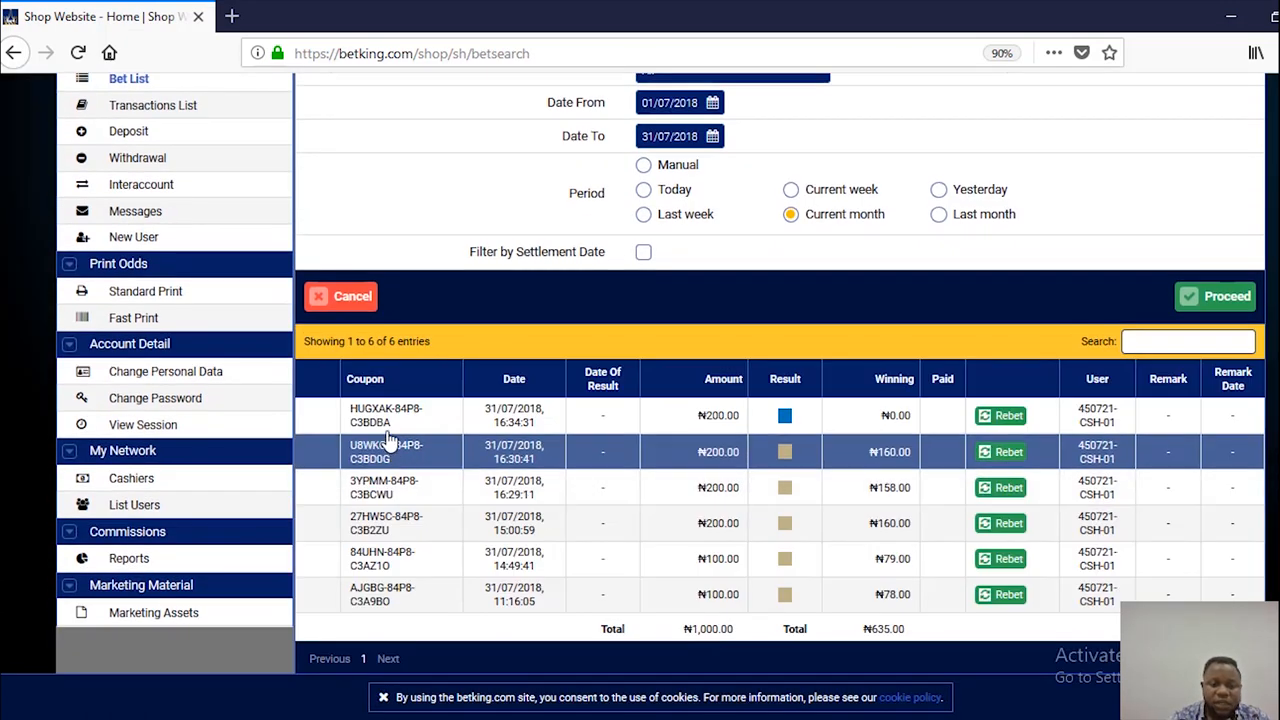
pyautogui.click(384, 414)
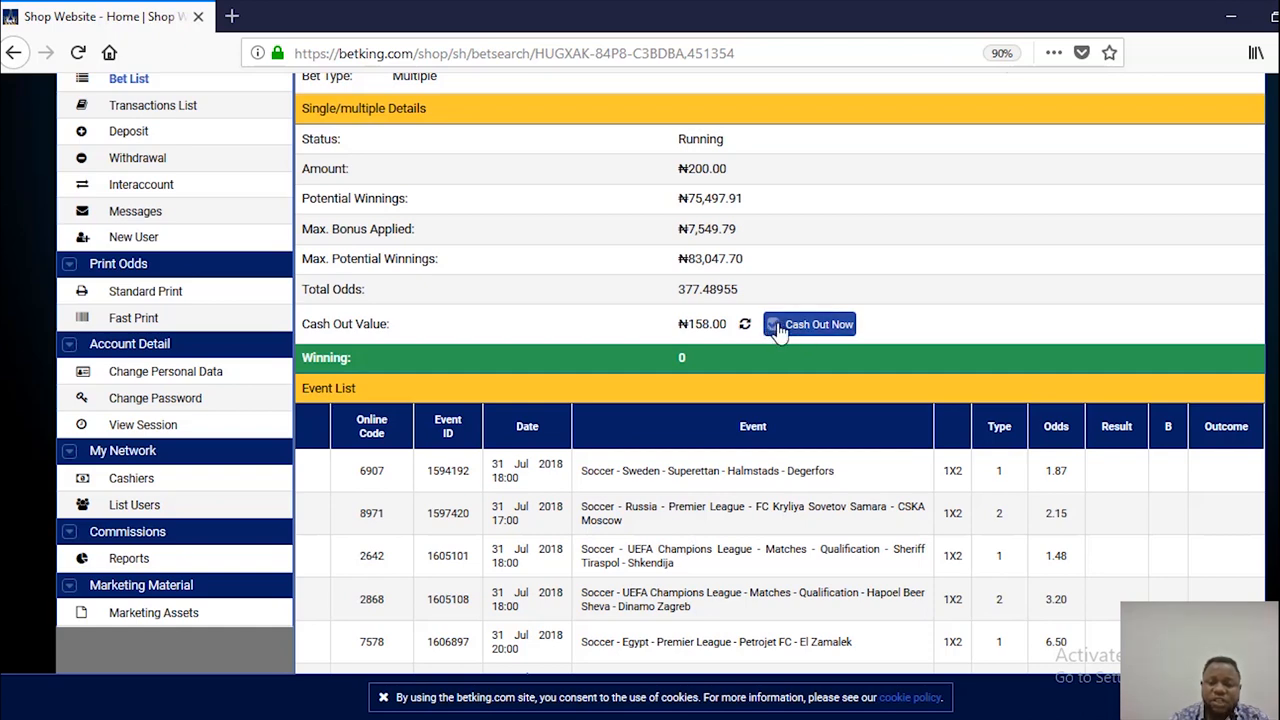
# Cash out the coupon for ₦158.00, confirm it, and dismiss the success message.
pyautogui.click(808, 324)
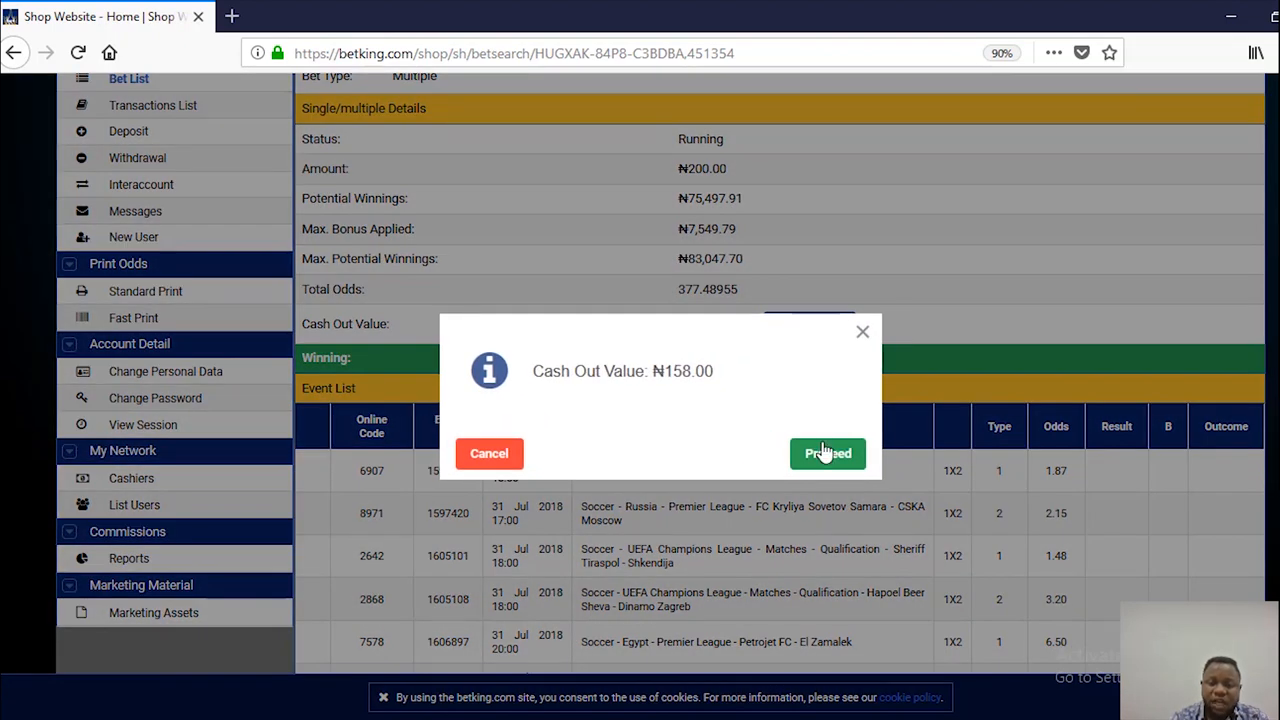
pyautogui.click(828, 452)
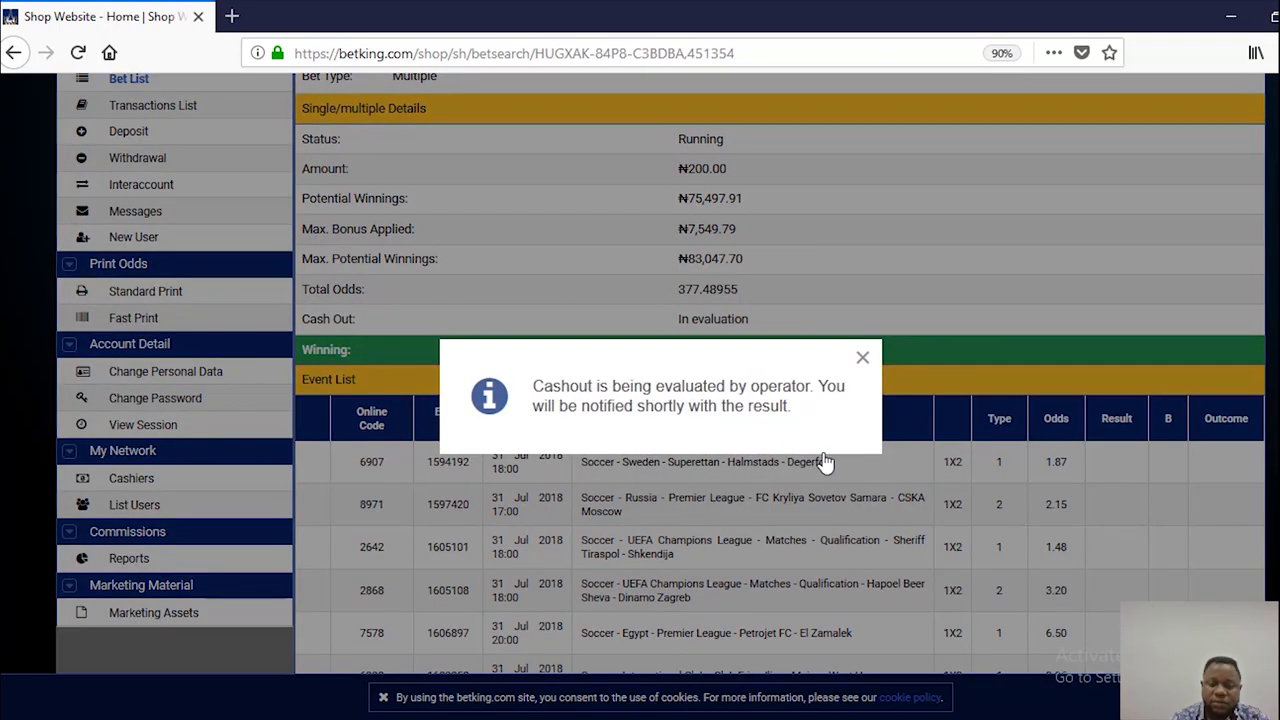
pyautogui.moveTo(620, 428)
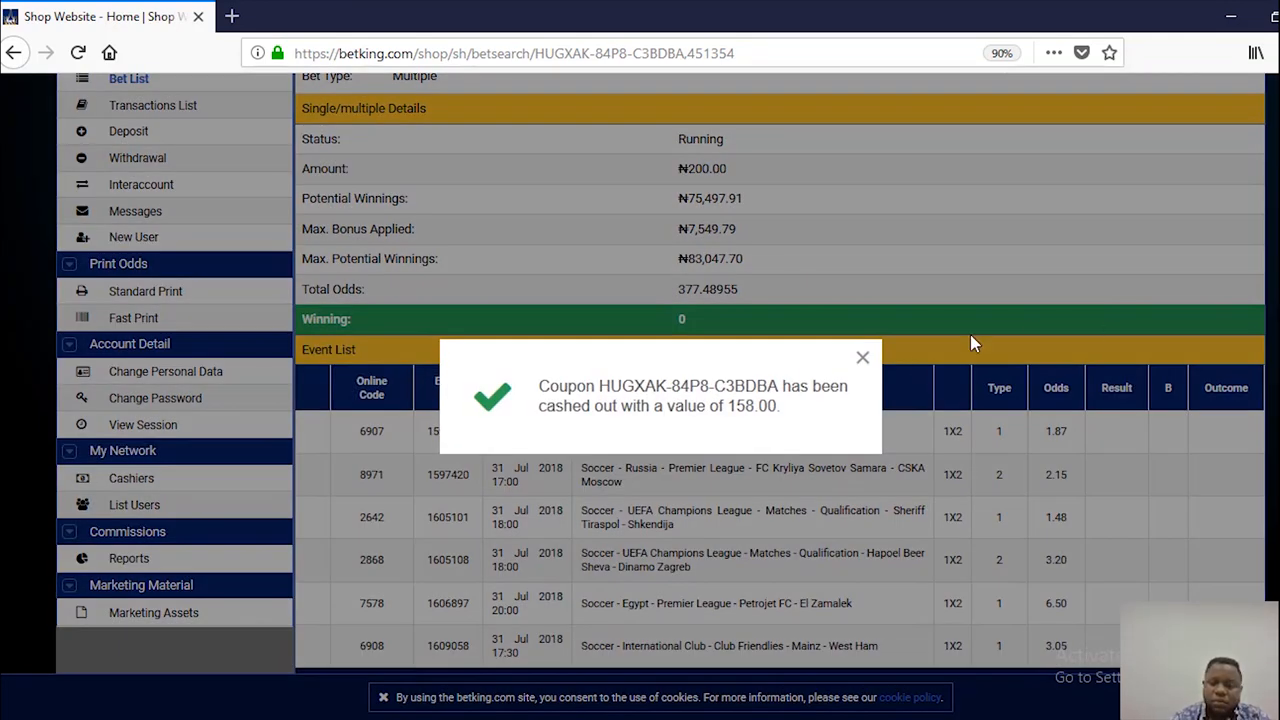
pyautogui.click(862, 356)
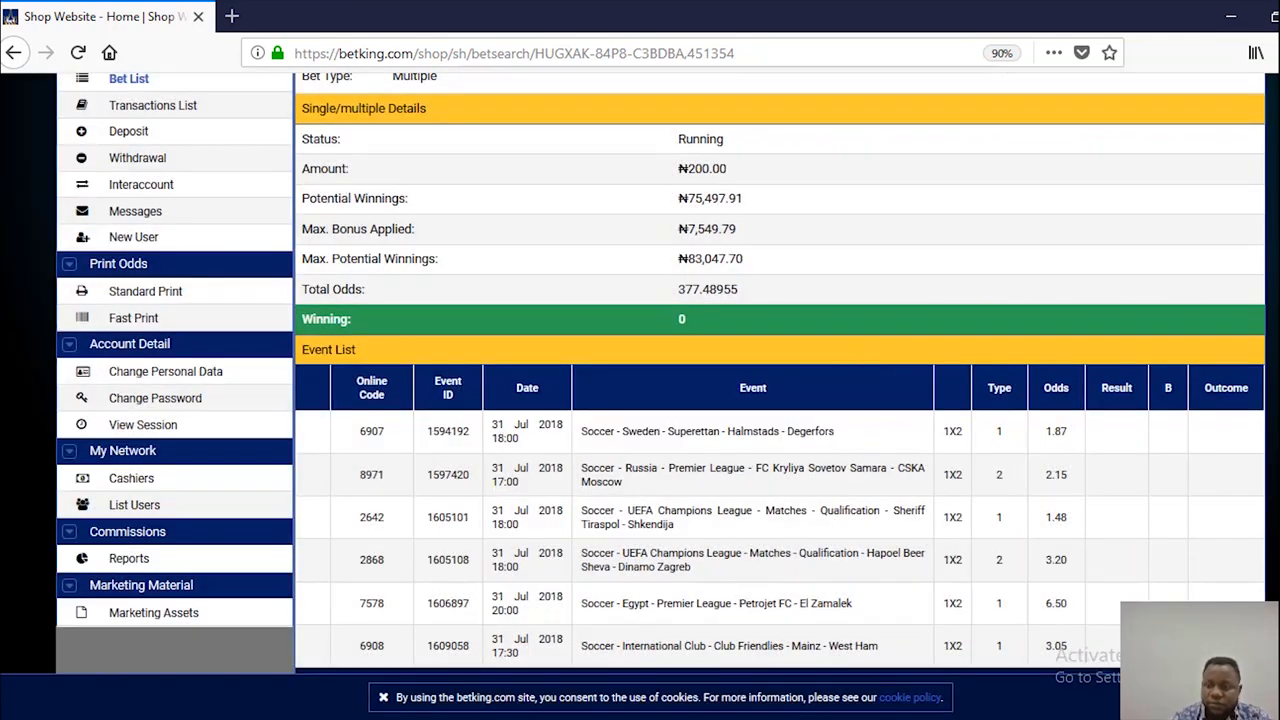
# Read the How Cashout Works article under Help > Account Tutorials, scrolling through its steps.
pyautogui.scroll(3)
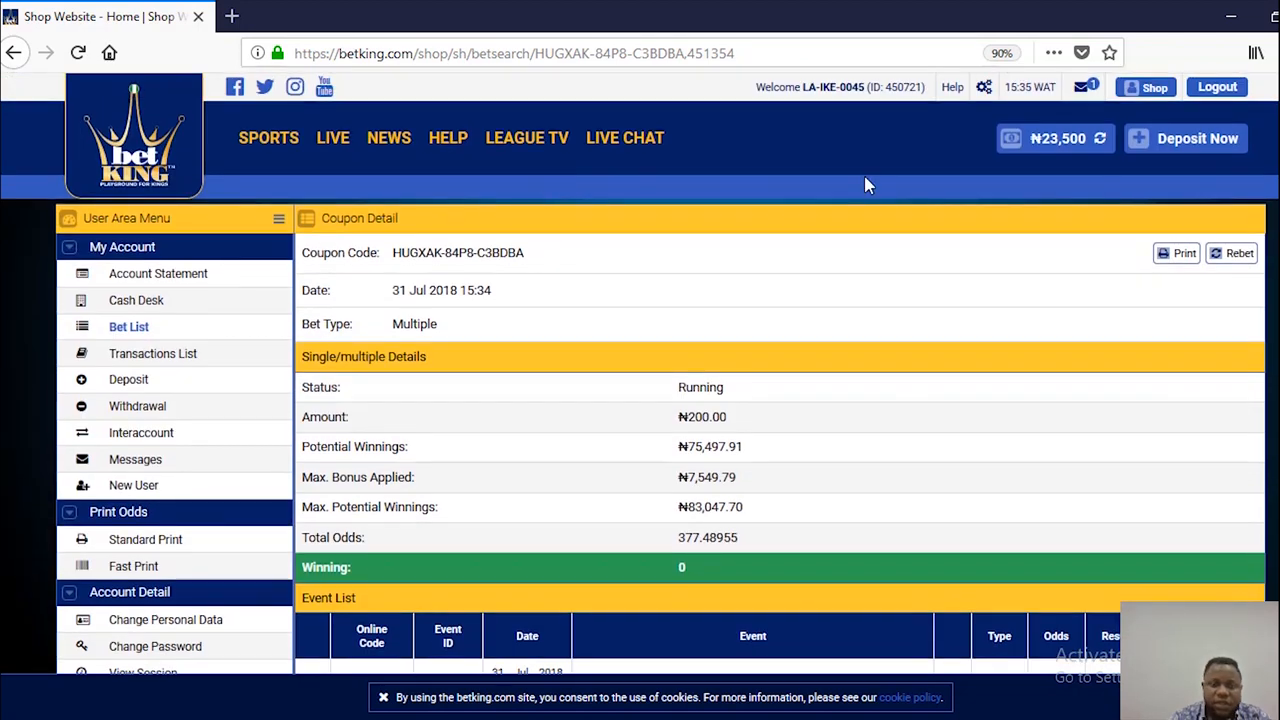
pyautogui.click(448, 136)
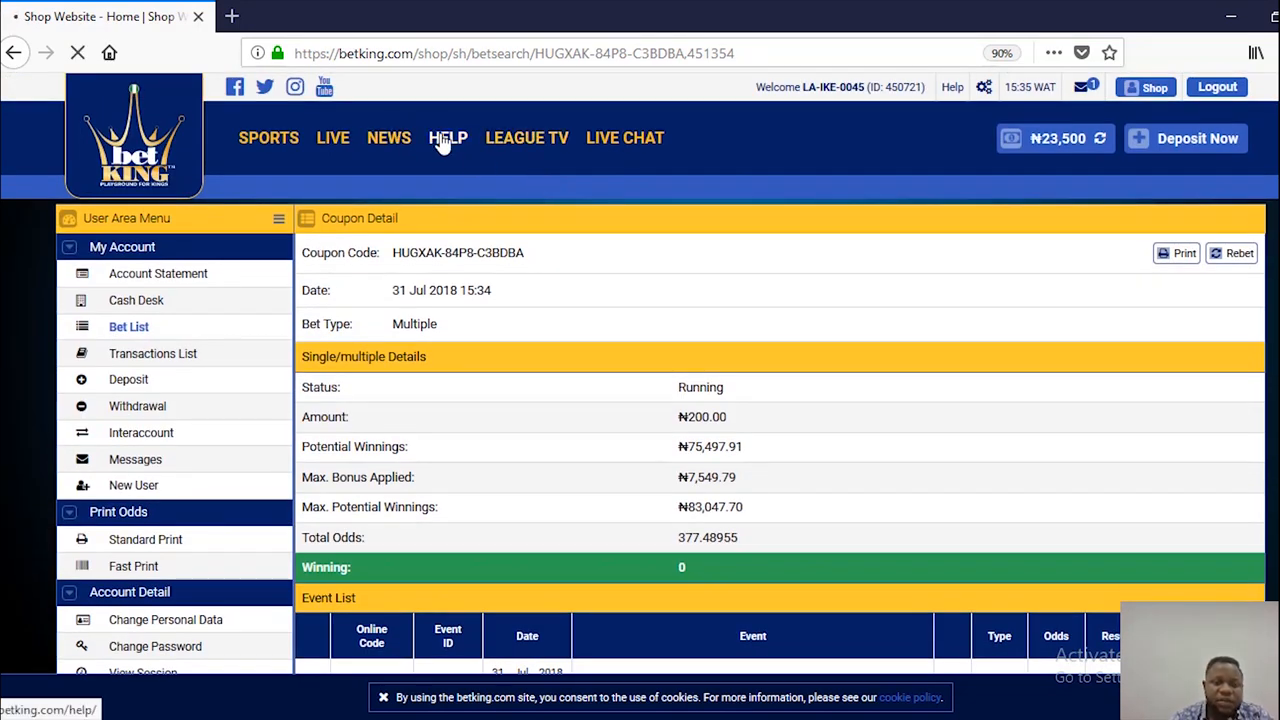
pyautogui.click(448, 136)
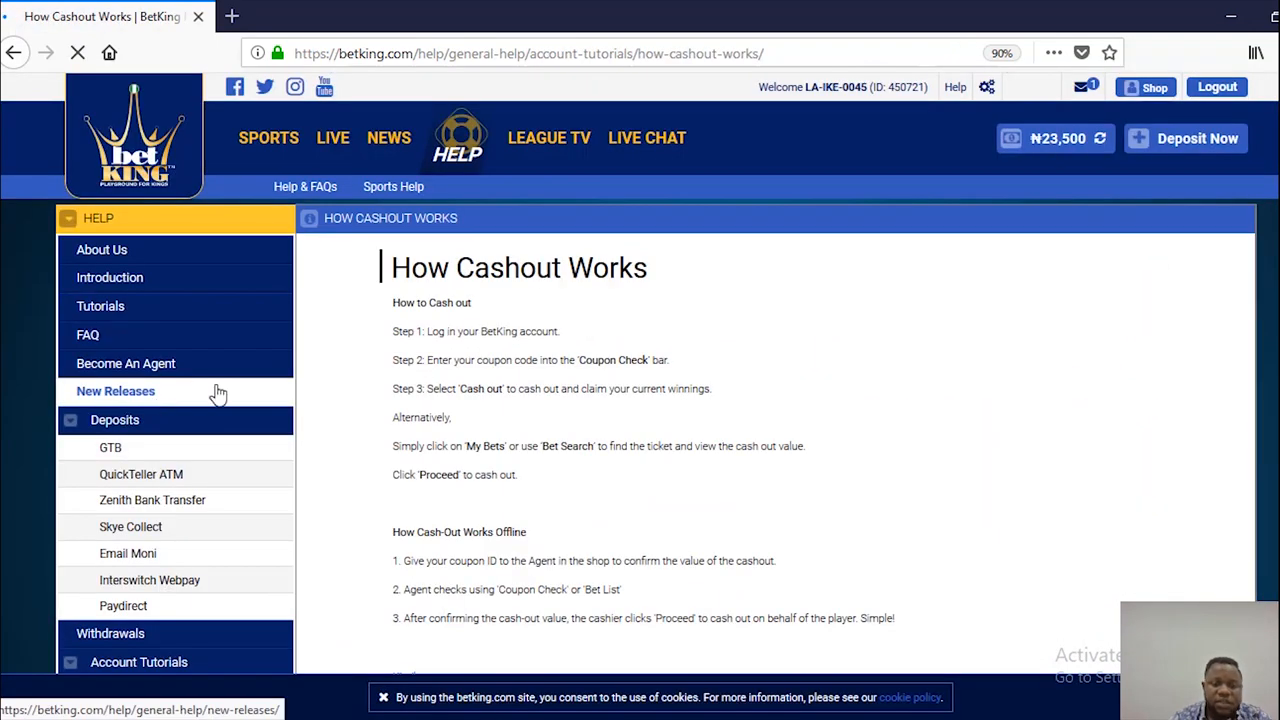
pyautogui.scroll(-3)
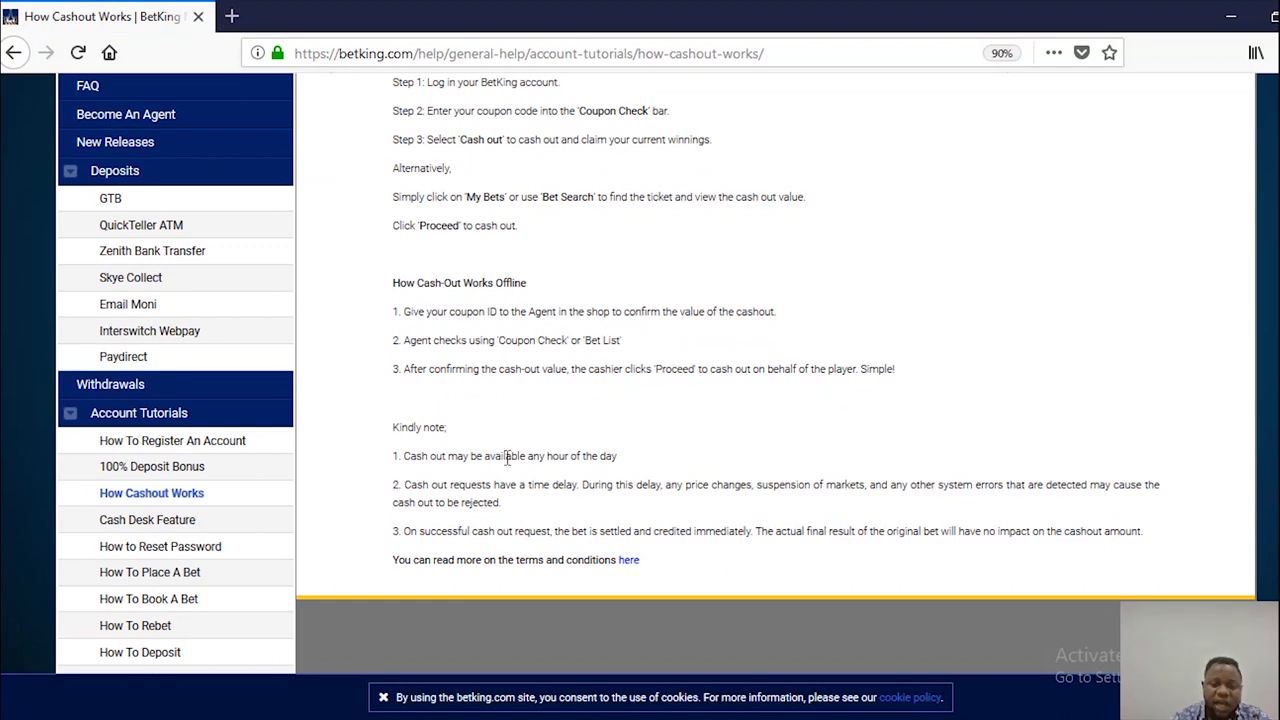
pyautogui.moveTo(676, 524)
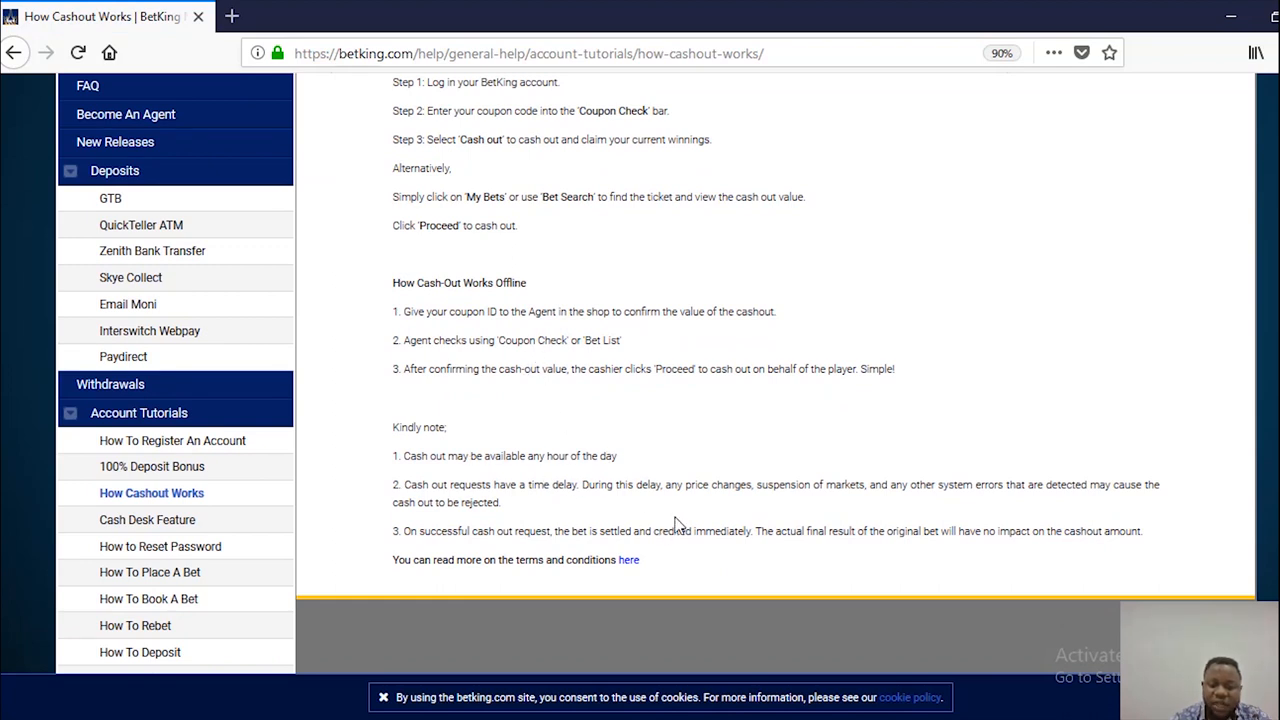